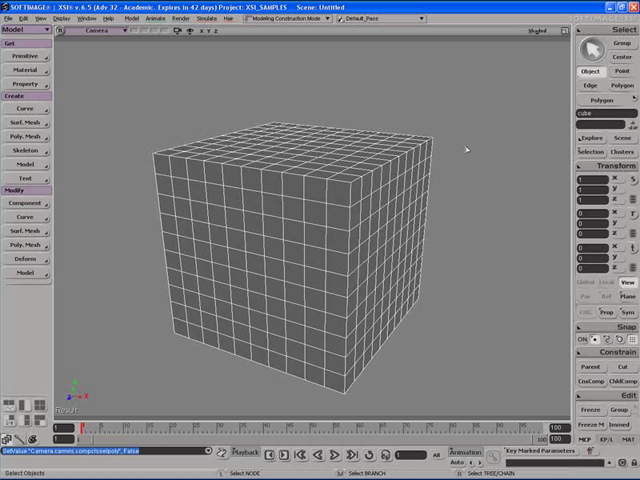
mouse_move(340, 272)
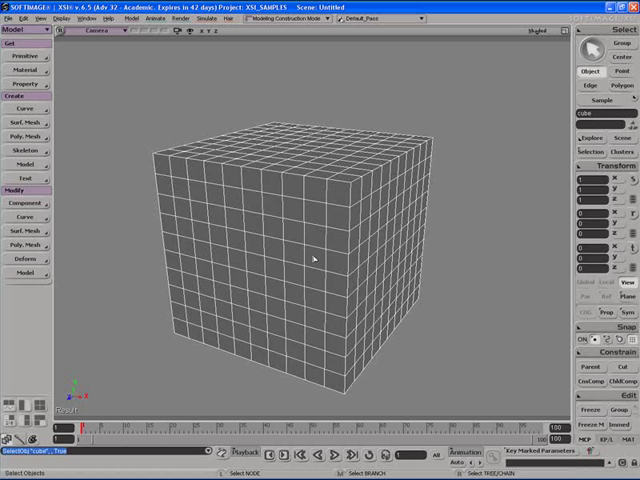
Step: Pick the front-face polygons of the cube that form the letters CL
click(620, 84)
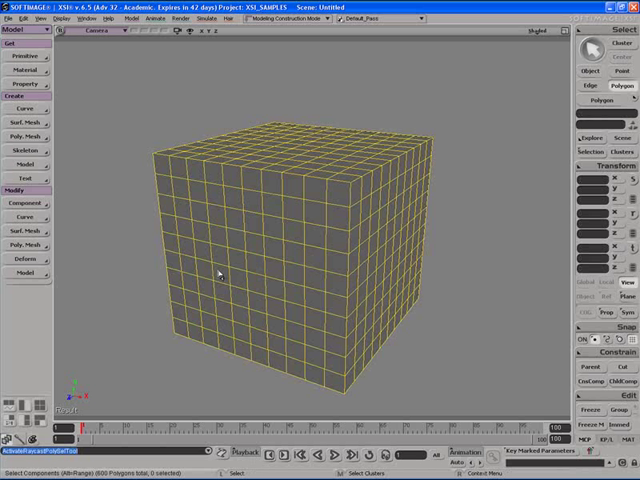
click(190, 196)
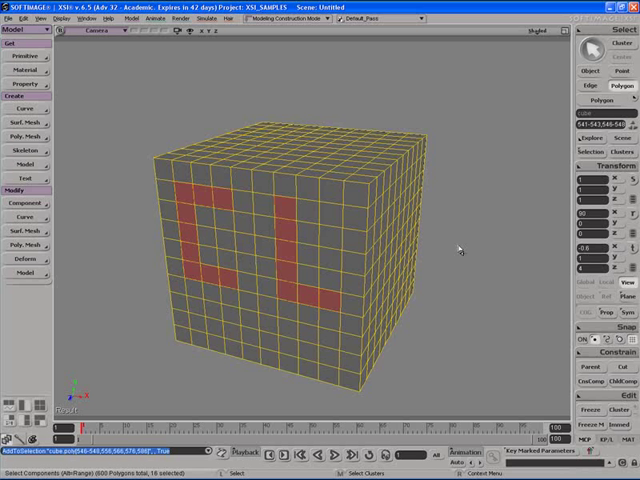
mouse_move(530, 316)
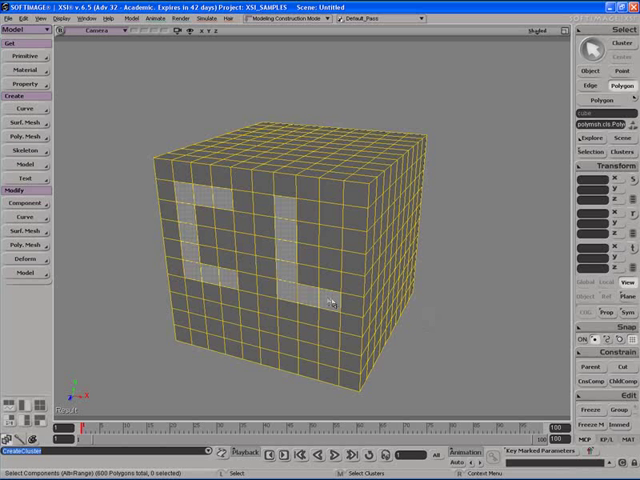
mouse_move(196, 208)
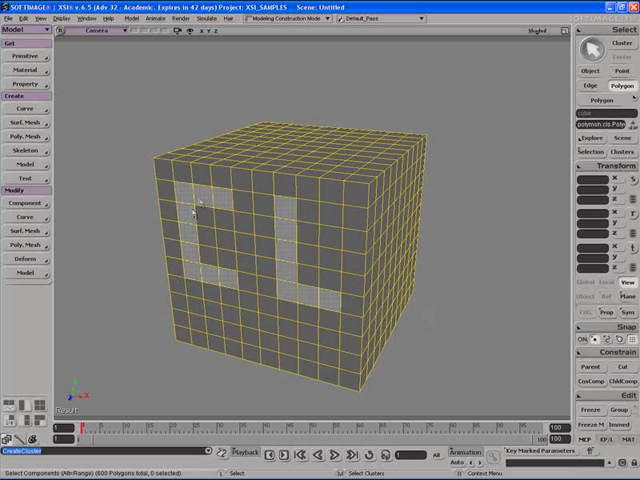
mouse_move(450, 258)
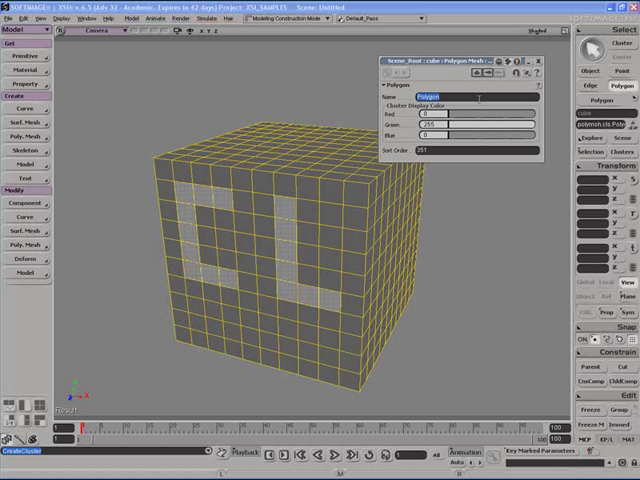
Step: Enter 'Clus' as the new name for the CL polygon cluster
text(Clus)
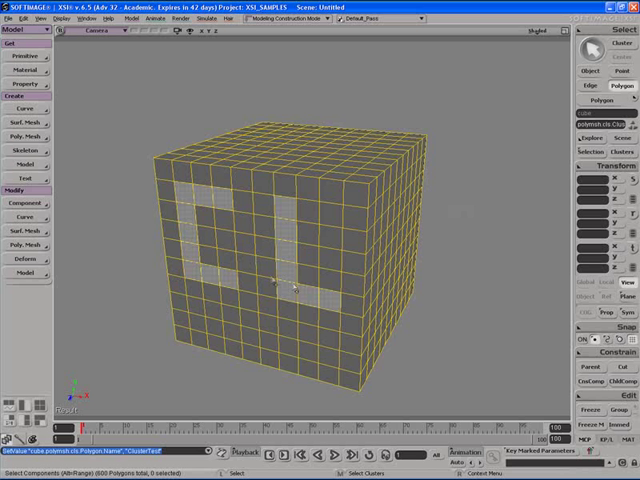
mouse_move(328, 304)
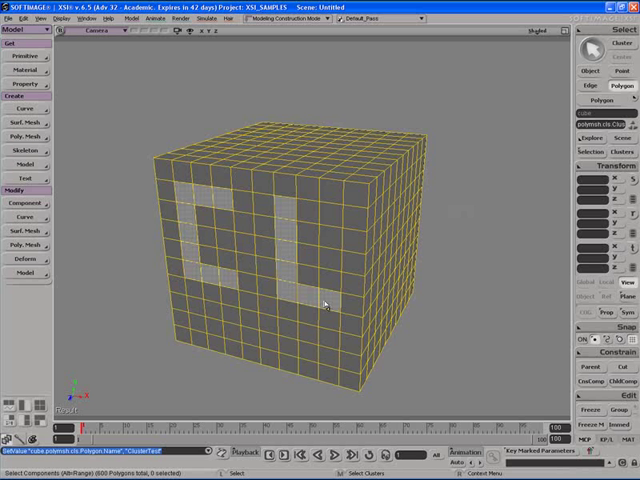
mouse_move(224, 280)
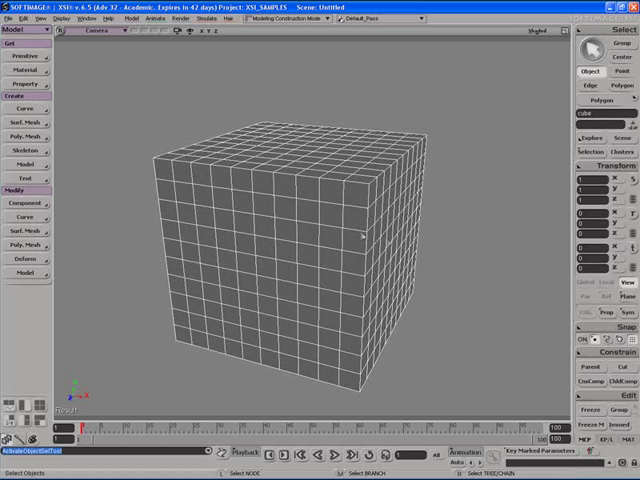
mouse_move(468, 256)
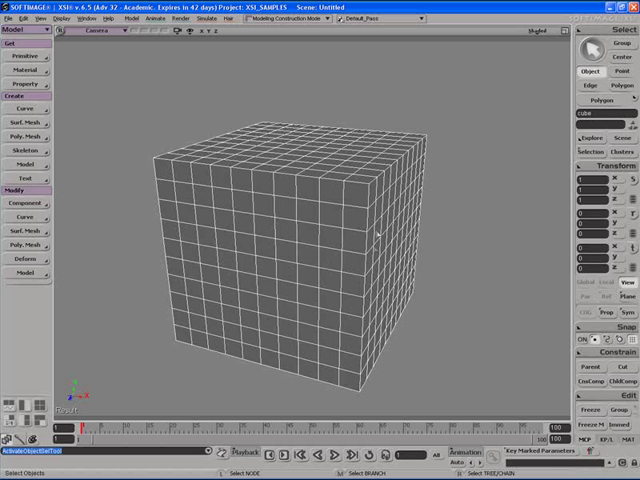
mouse_move(456, 268)
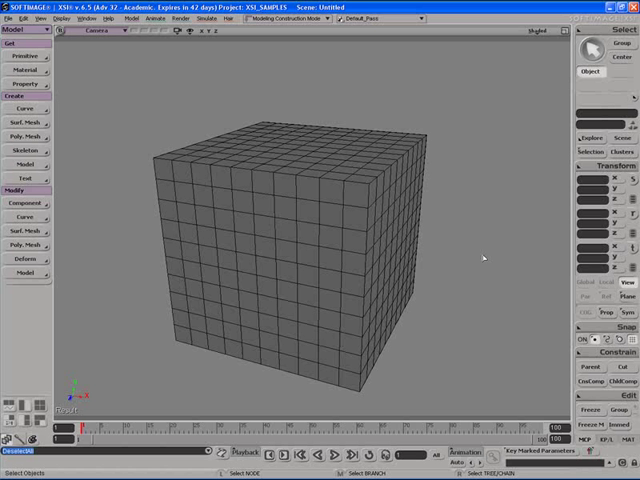
mouse_move(414, 248)
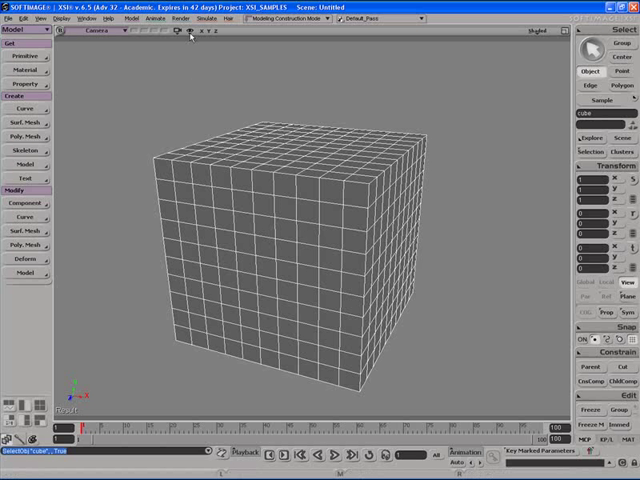
Step: Enable Unselected Clusters in the viewport Show menu so the CL cluster appears green
click(190, 32)
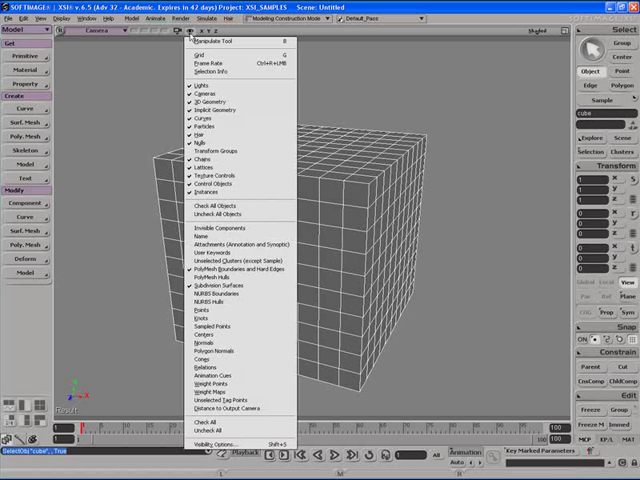
mouse_move(212, 136)
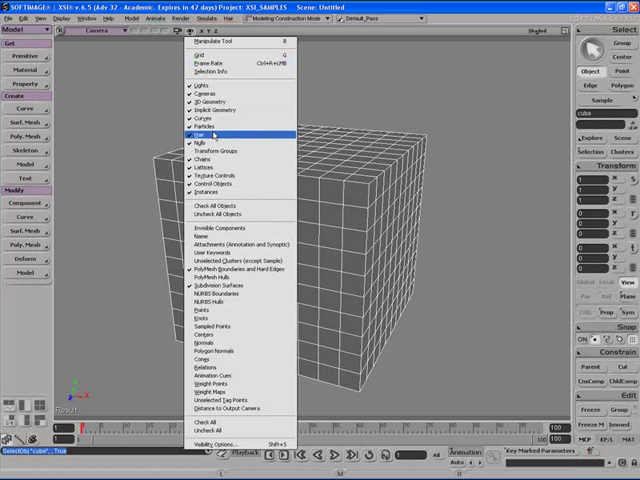
mouse_move(230, 260)
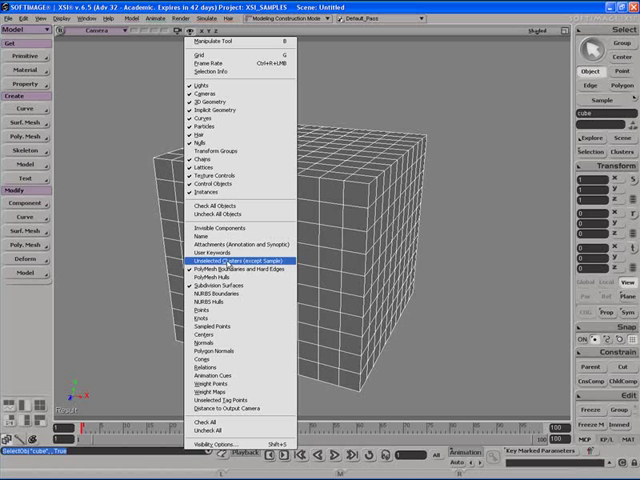
click(228, 260)
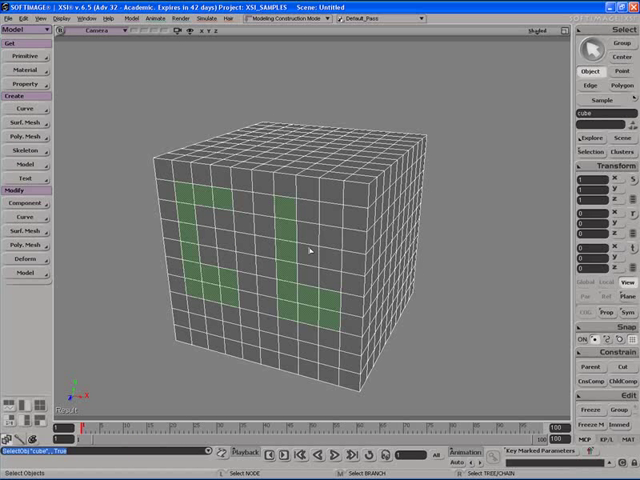
mouse_move(332, 252)
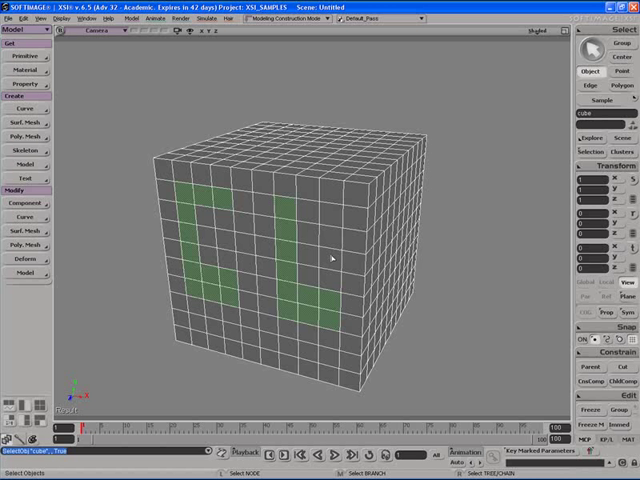
mouse_move(284, 220)
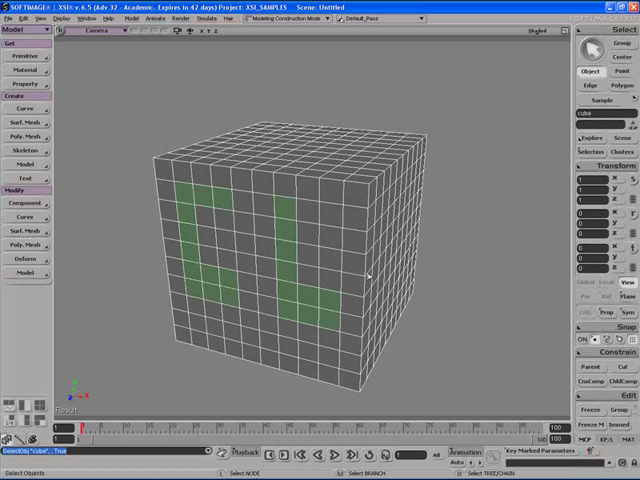
mouse_move(366, 272)
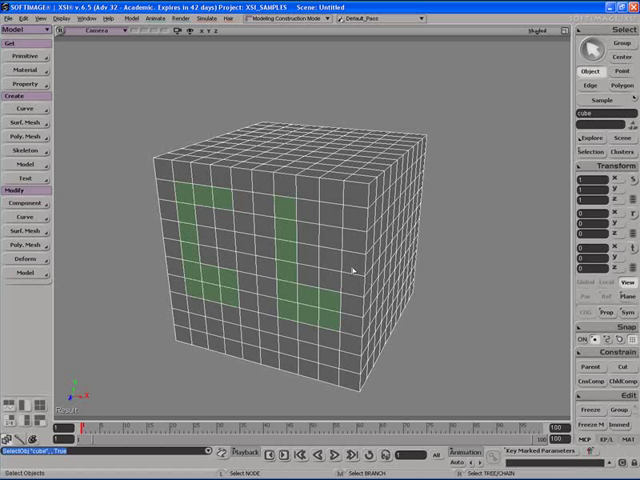
mouse_move(446, 264)
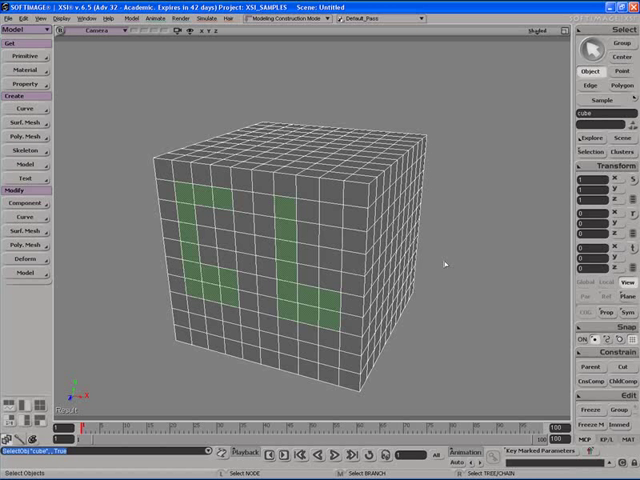
mouse_move(502, 212)
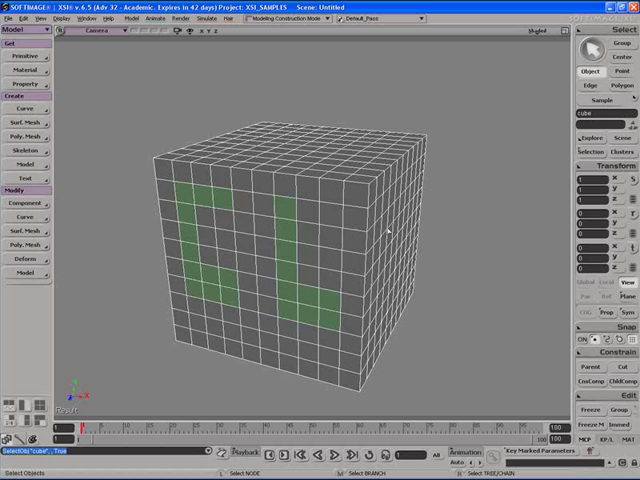
mouse_move(464, 220)
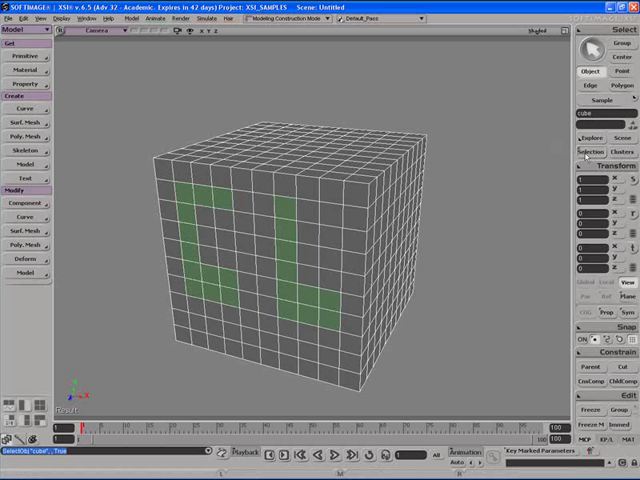
Step: Expand the cube's Polygon Mesh > Clusters hierarchy and select the CL letter cluster
click(624, 152)
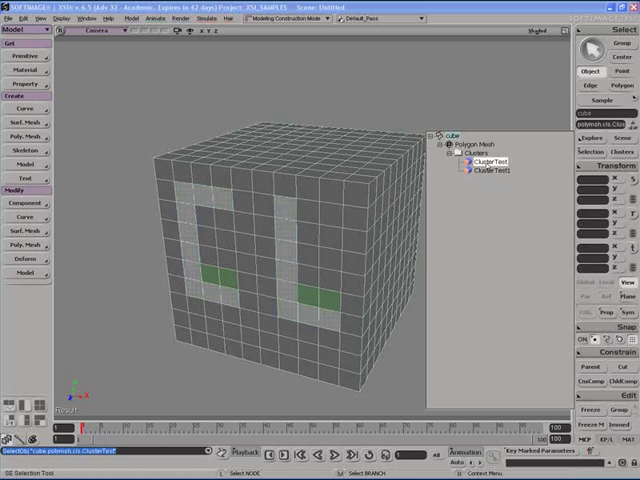
click(490, 170)
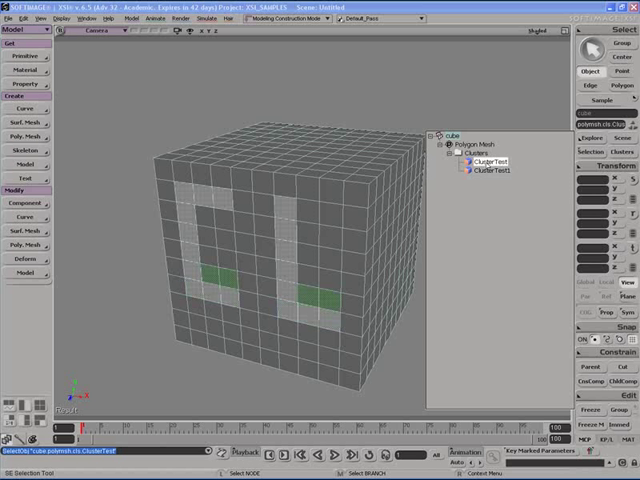
click(490, 170)
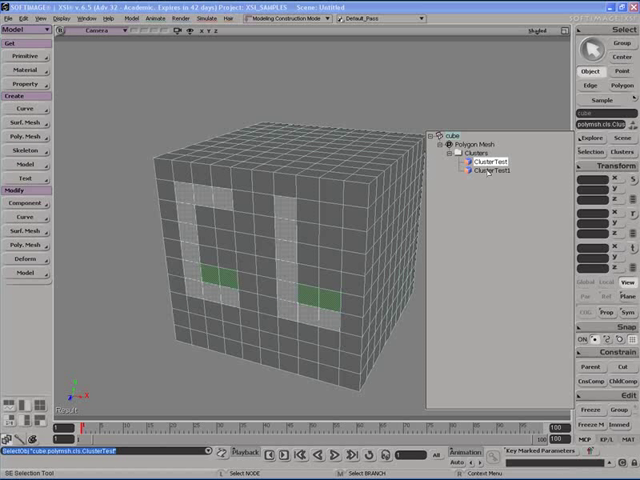
click(488, 168)
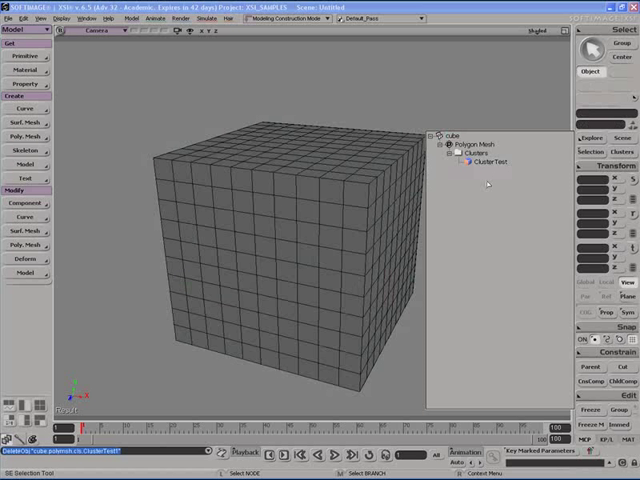
click(488, 164)
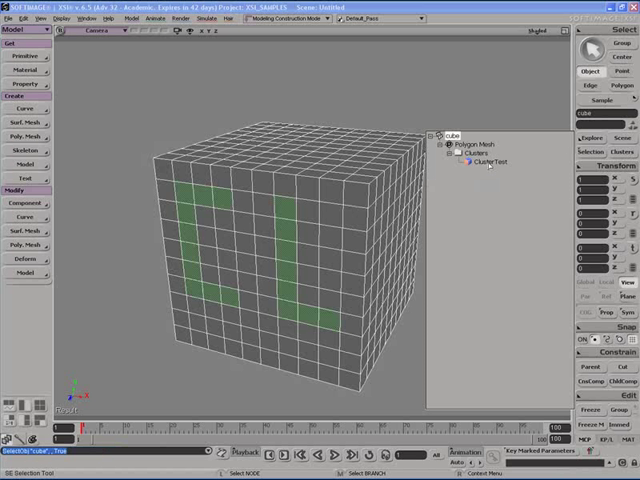
click(488, 162)
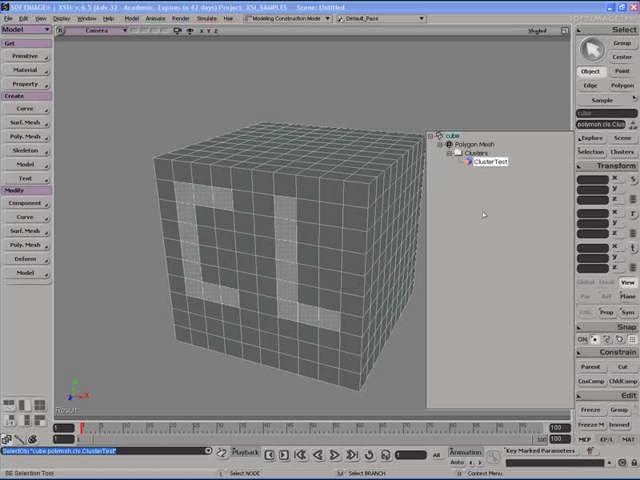